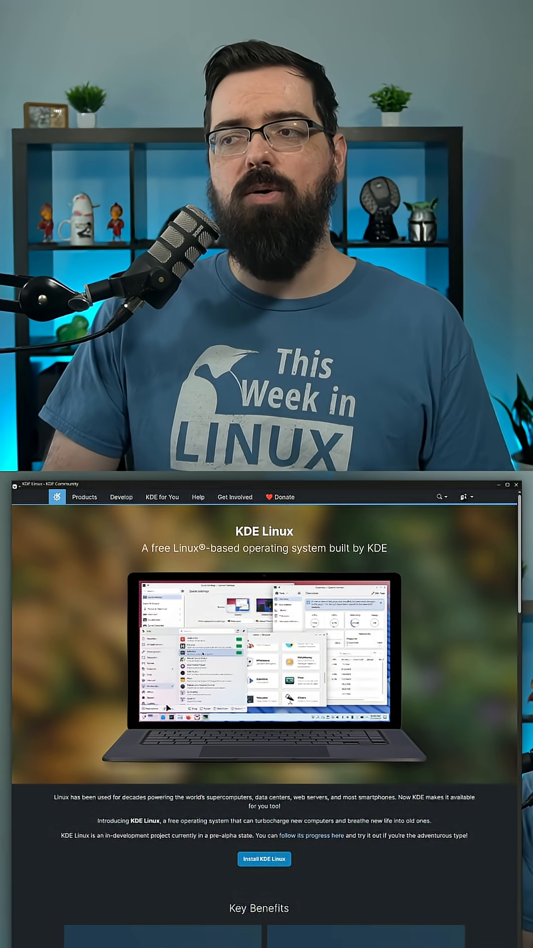
pyautogui.scroll(-3)
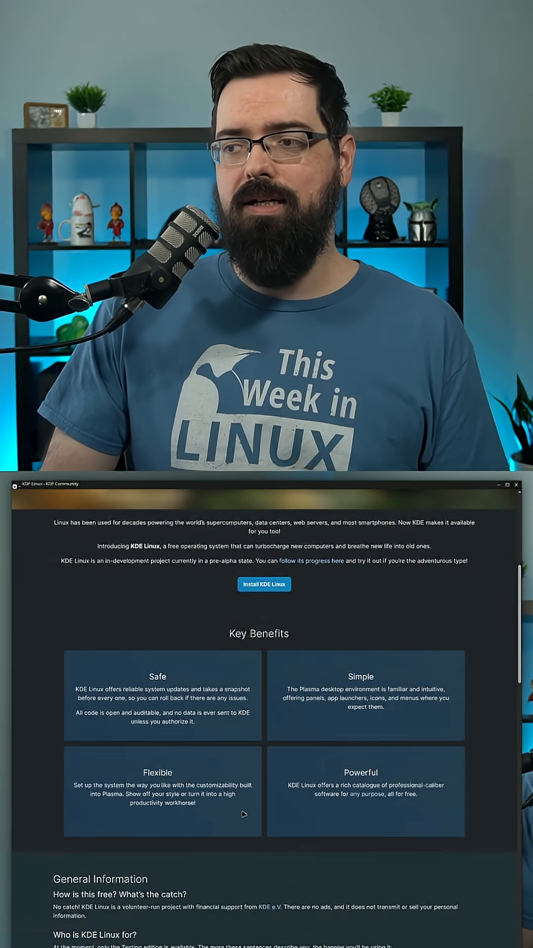
pyautogui.scroll(-3)
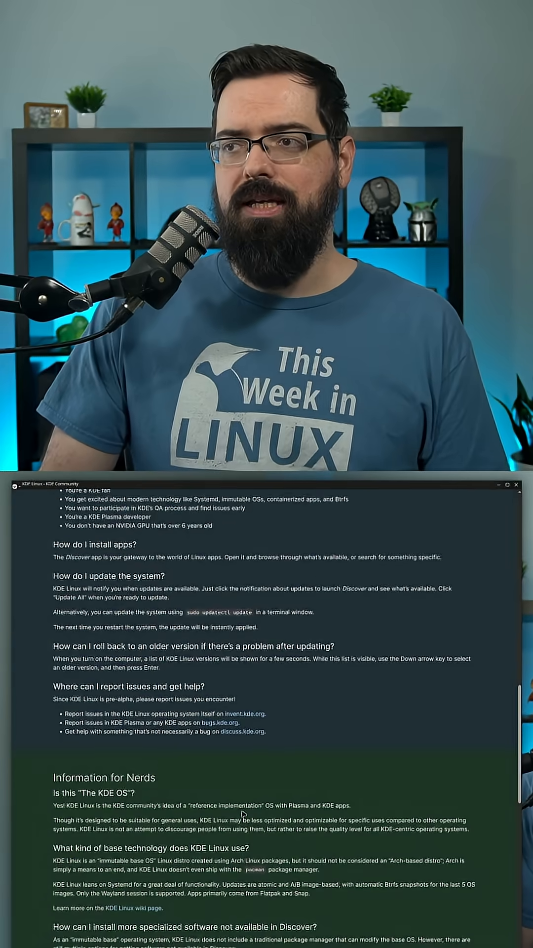
pyautogui.scroll(-3)
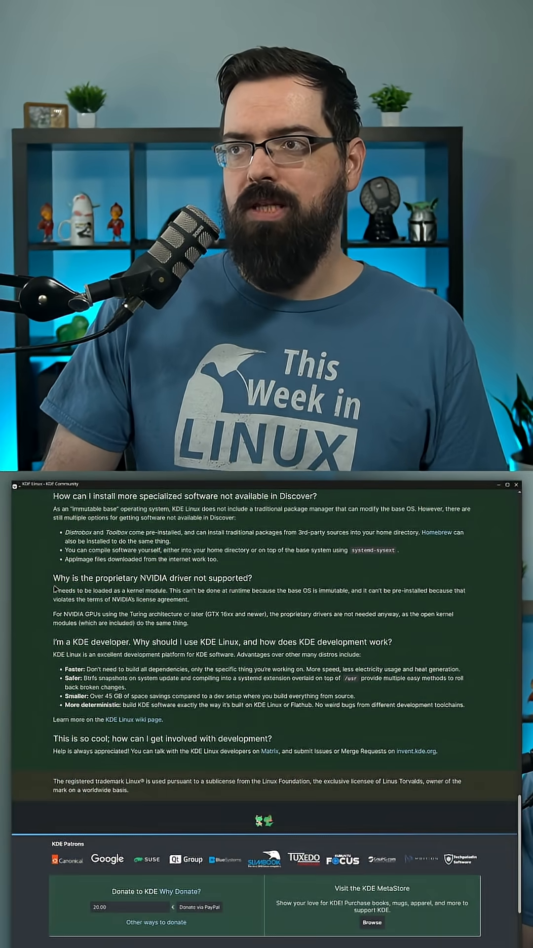